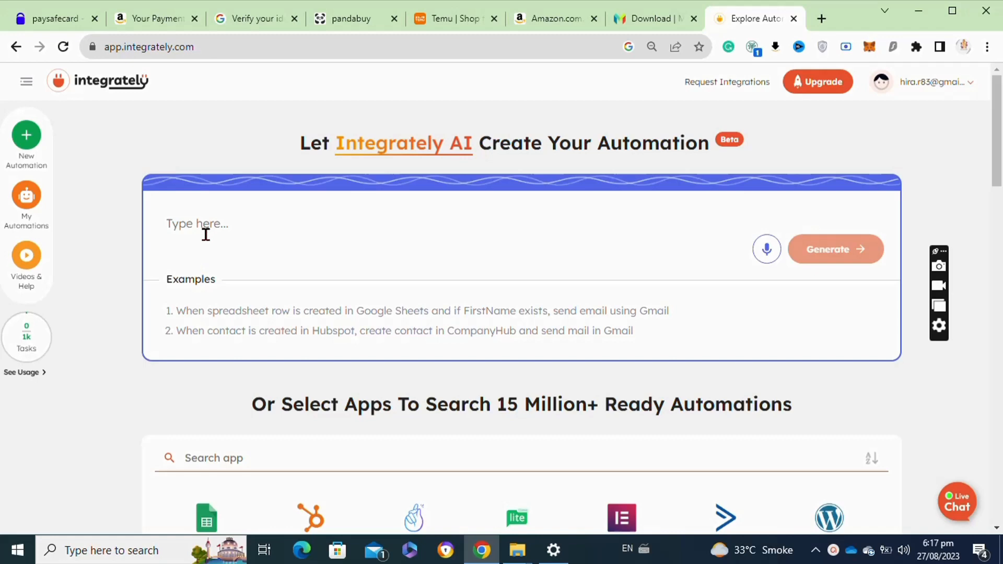
Request 'create integration for zendrop with groove' in the AI prompt, fix the spelling, and generate it.
{"action": "left_click", "coordinate": [197, 224]}
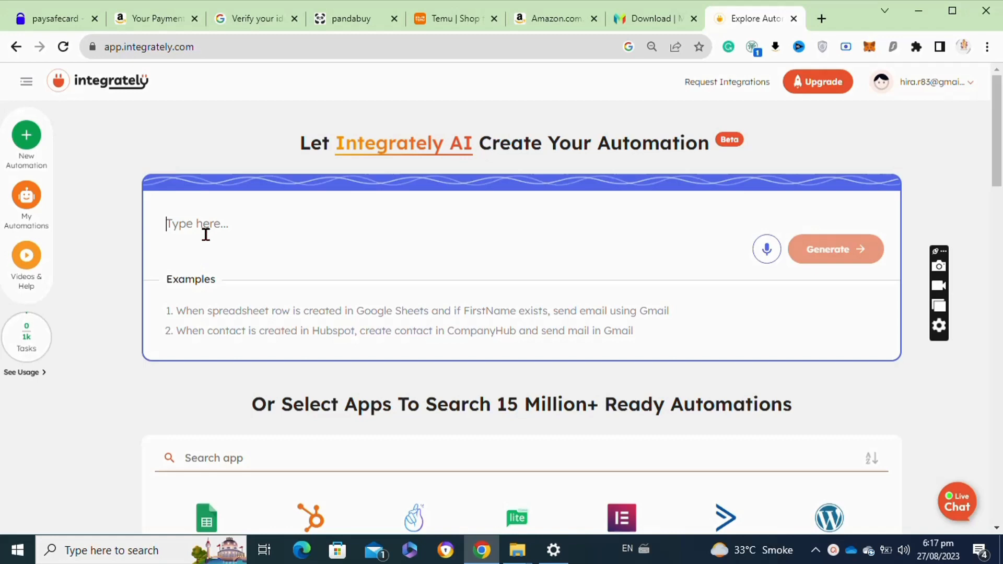
{"action": "type", "text": "cr"}
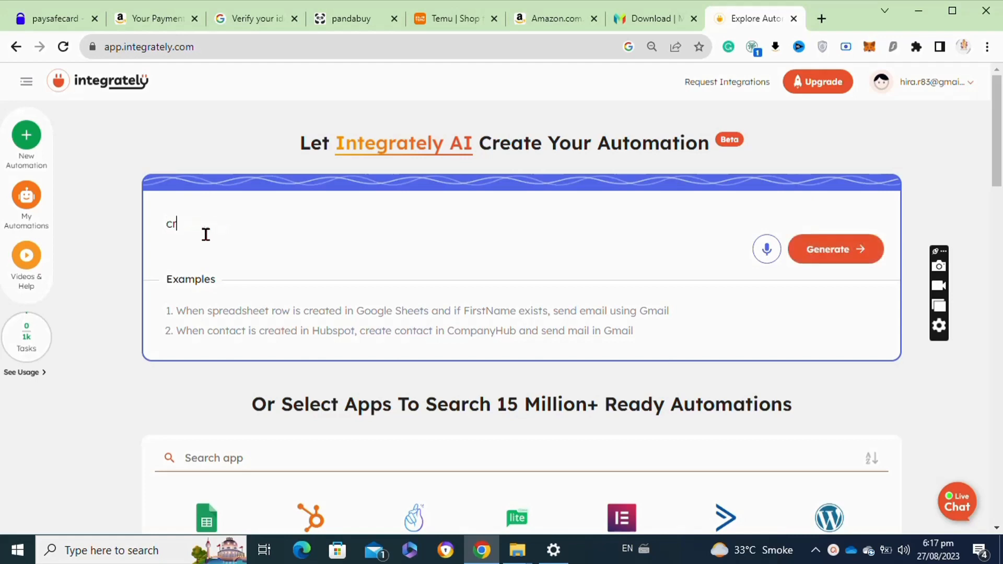
{"action": "type", "text": "eay"}
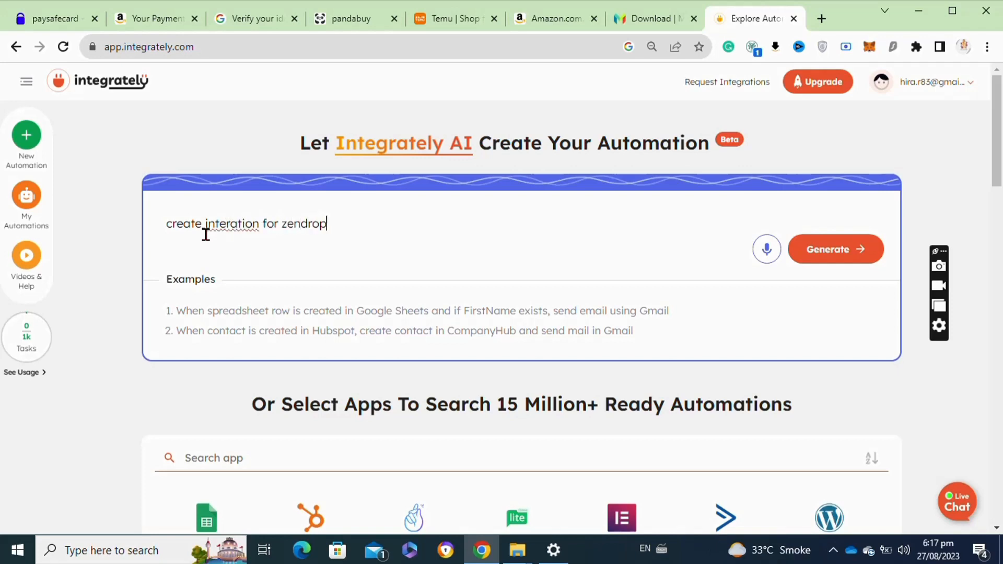
{"action": "type", "text": "with groove"}
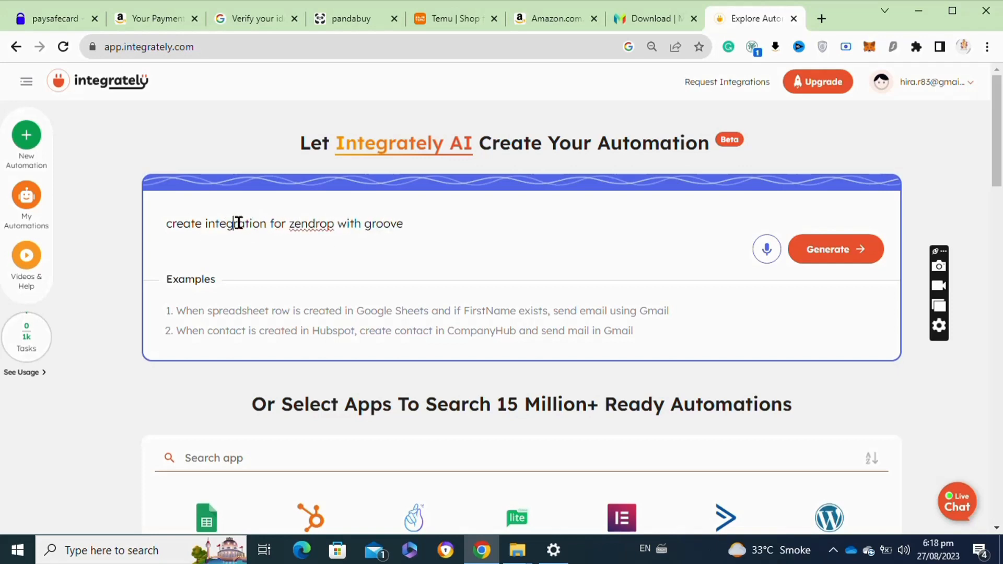
{"action": "left_click", "coordinate": [835, 250]}
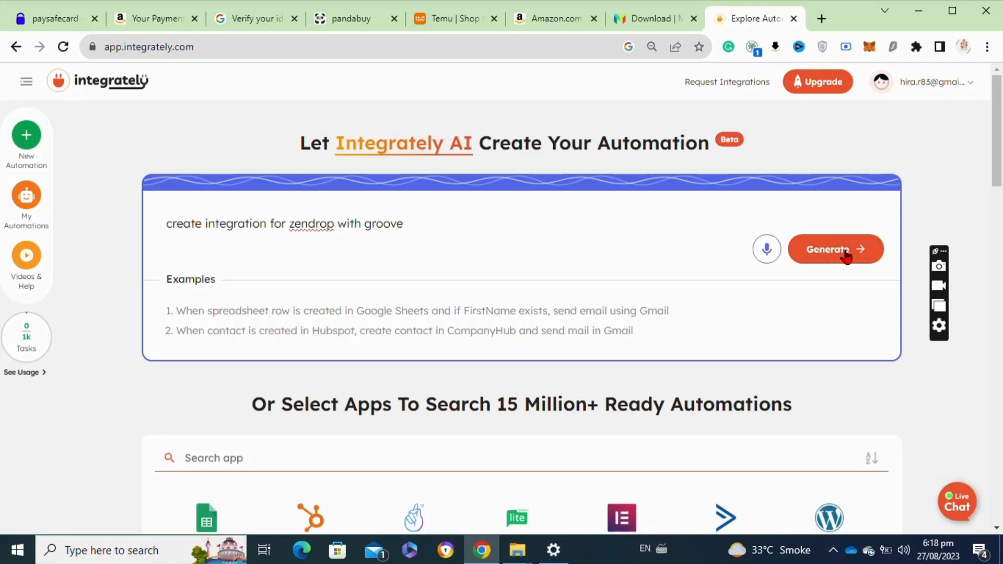
{"action": "left_click", "coordinate": [837, 248]}
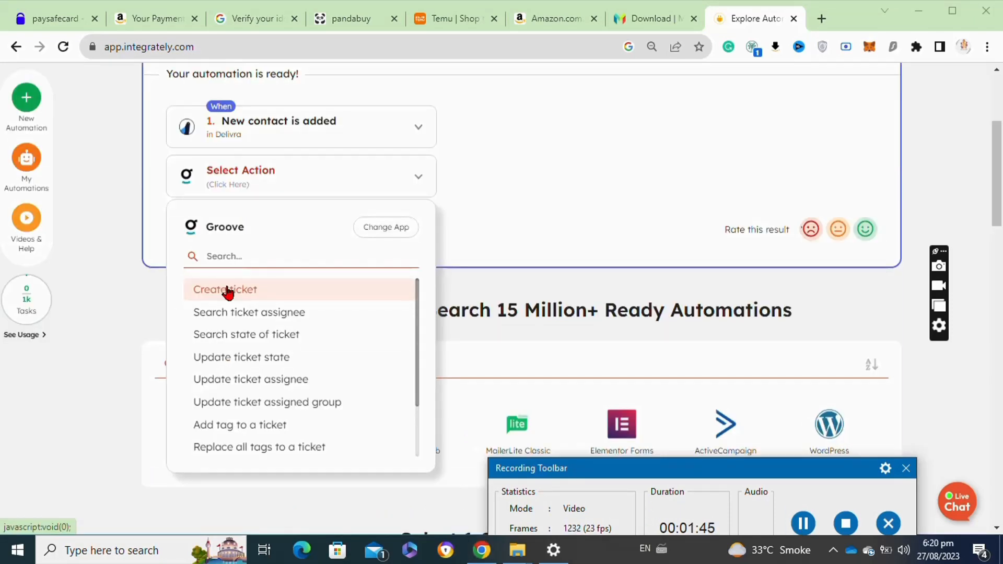
{"action": "mouse_move", "coordinate": [859, 431]}
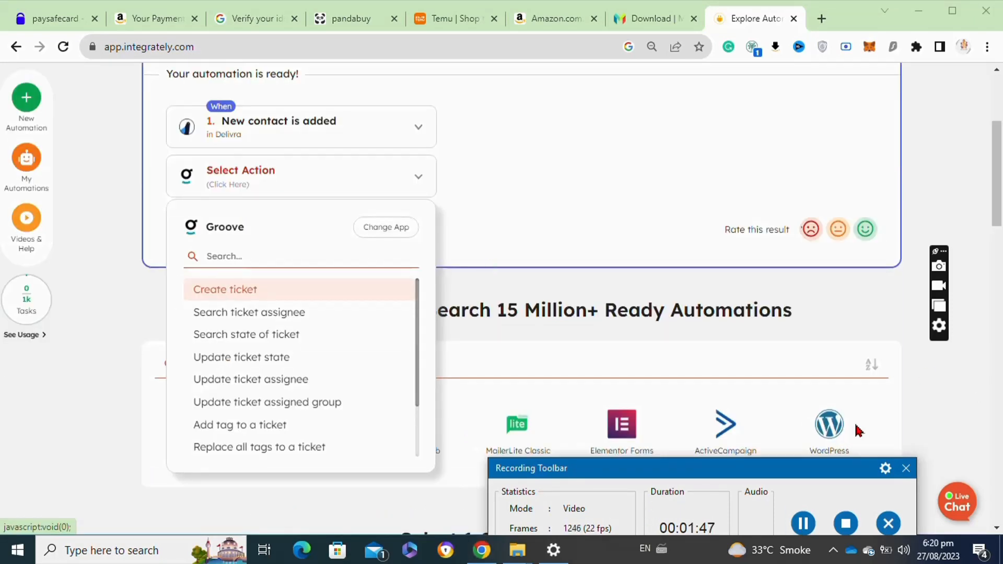
Set the Groove step to the Create ticket action.
{"action": "left_click", "coordinate": [225, 290]}
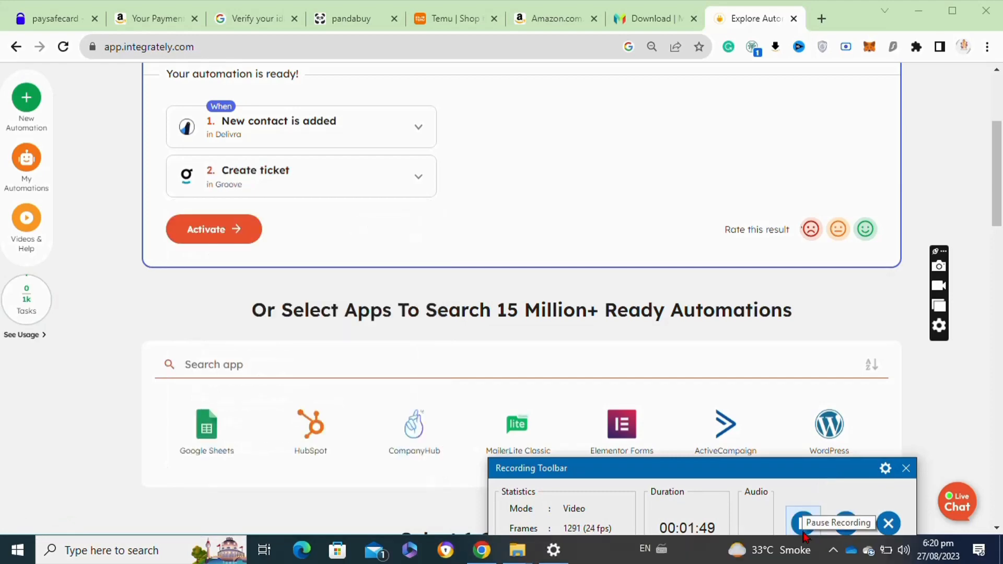
Activate the automation and confirm the webhook URL has been set in Delivra.
{"action": "left_click", "coordinate": [213, 229]}
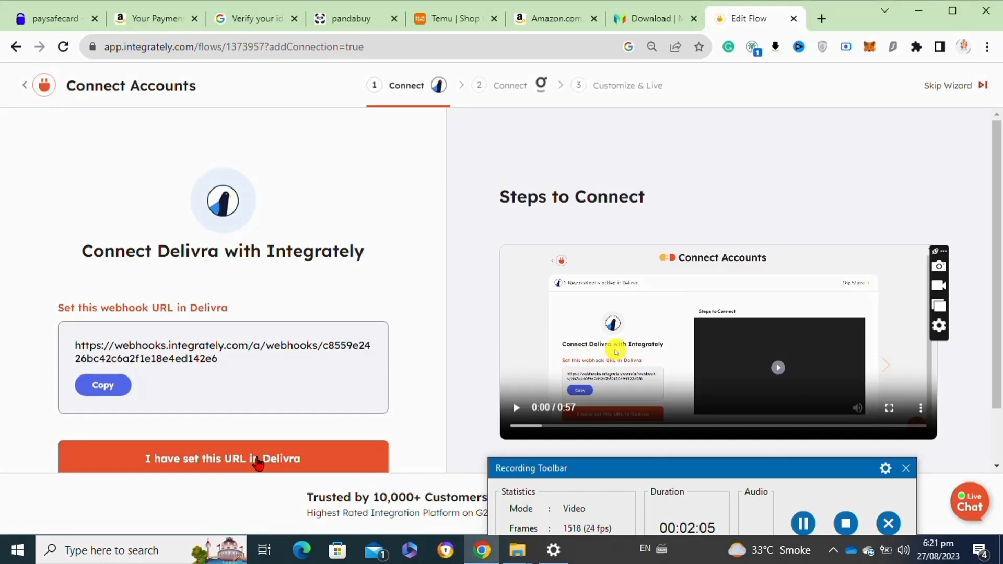
{"action": "left_click", "coordinate": [221, 457]}
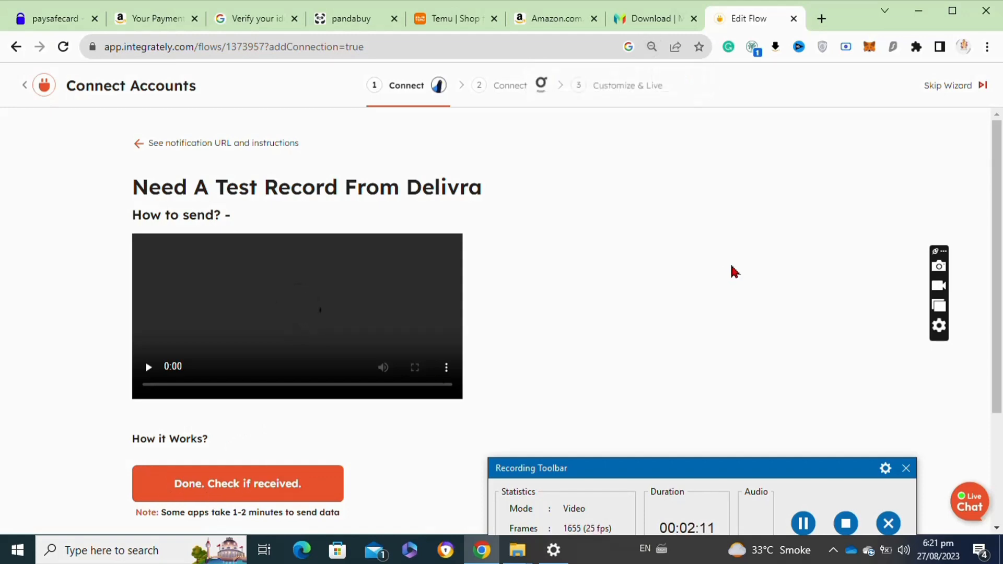
{"action": "mouse_move", "coordinate": [501, 93]}
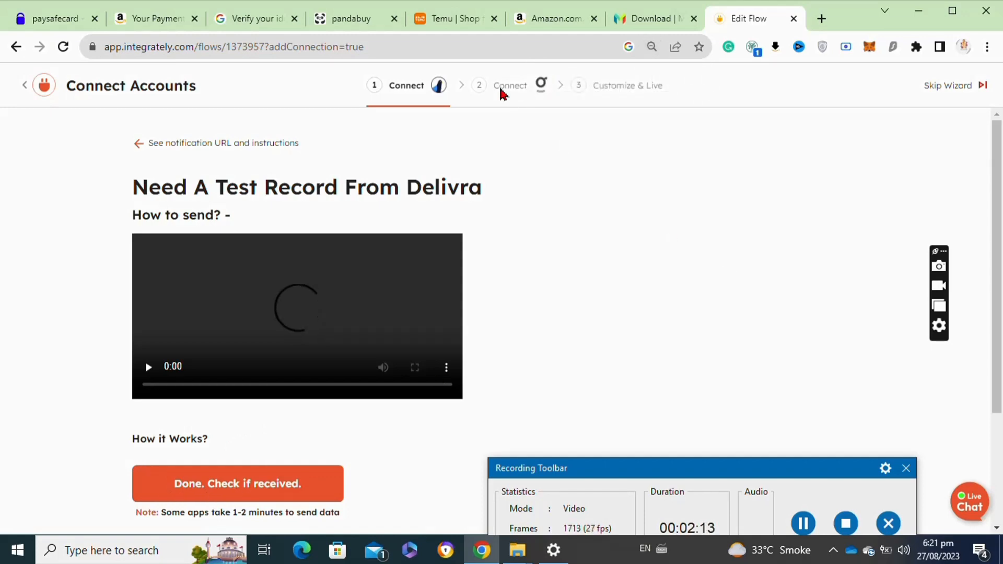